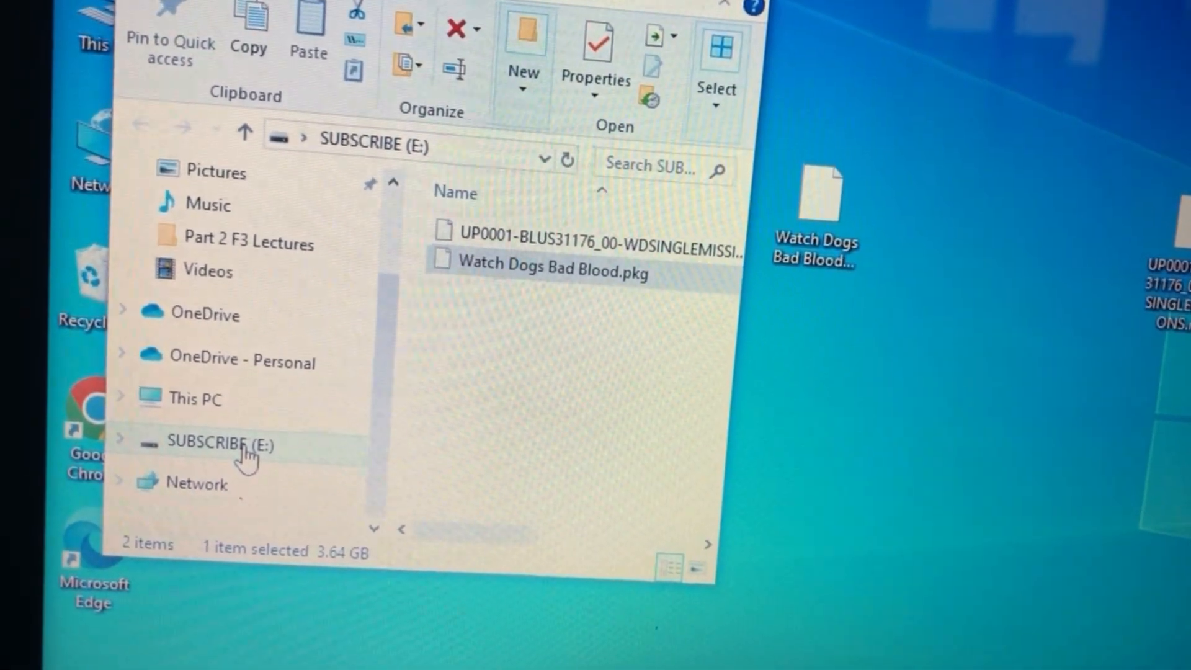
Eject the SUBSCRIBE (E:) USB drive from File Explorer's navigation pane
right_click(217, 443)
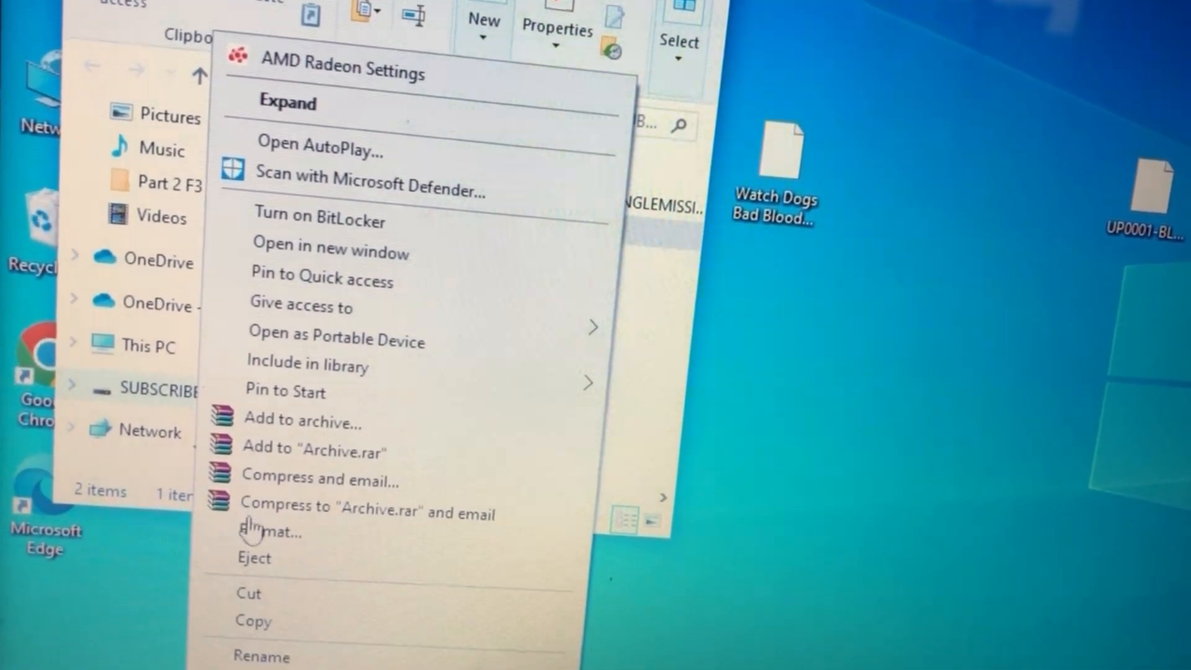
click(267, 534)
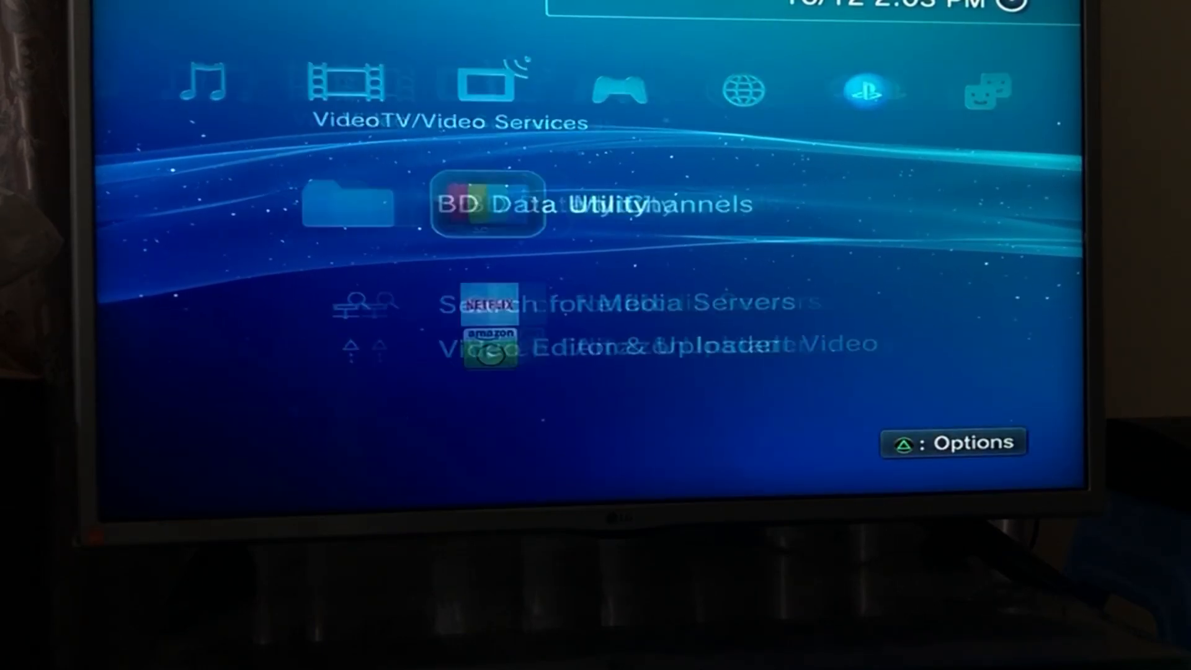
Move across the XMB categories toward the Game column to reach ManaGunZ
key(right)
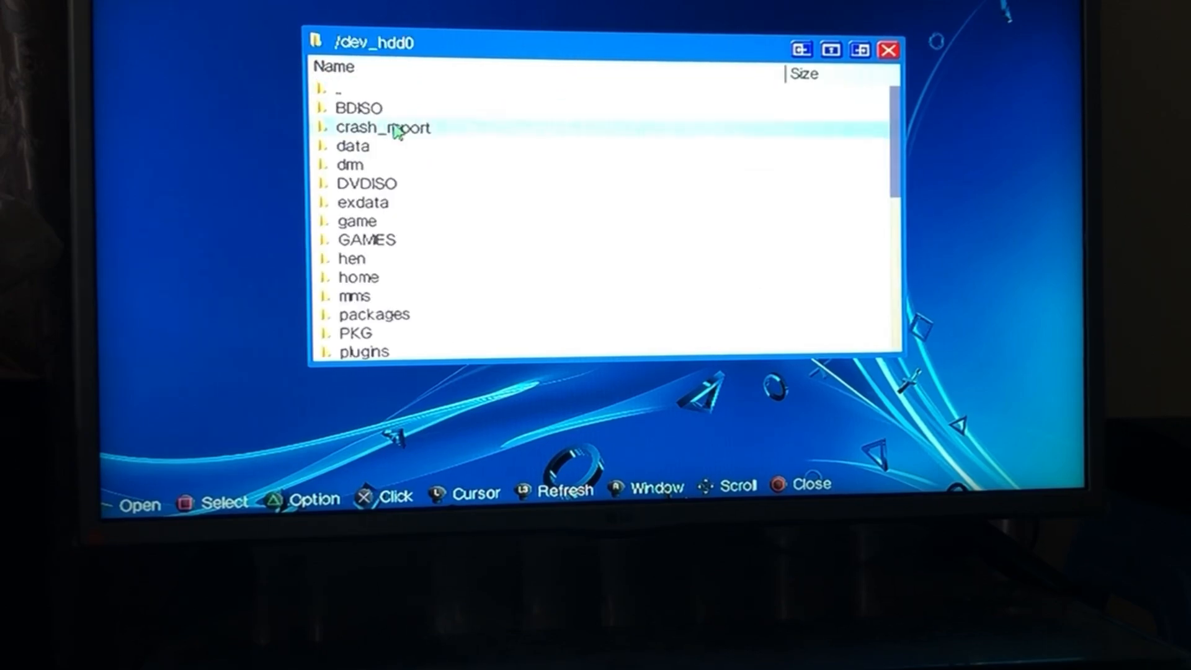
Paste Watch Dogs Bad Blood.pkg into /dev_hdd0/packages, starting the 3.64 GiB copy
scroll(down, 3)
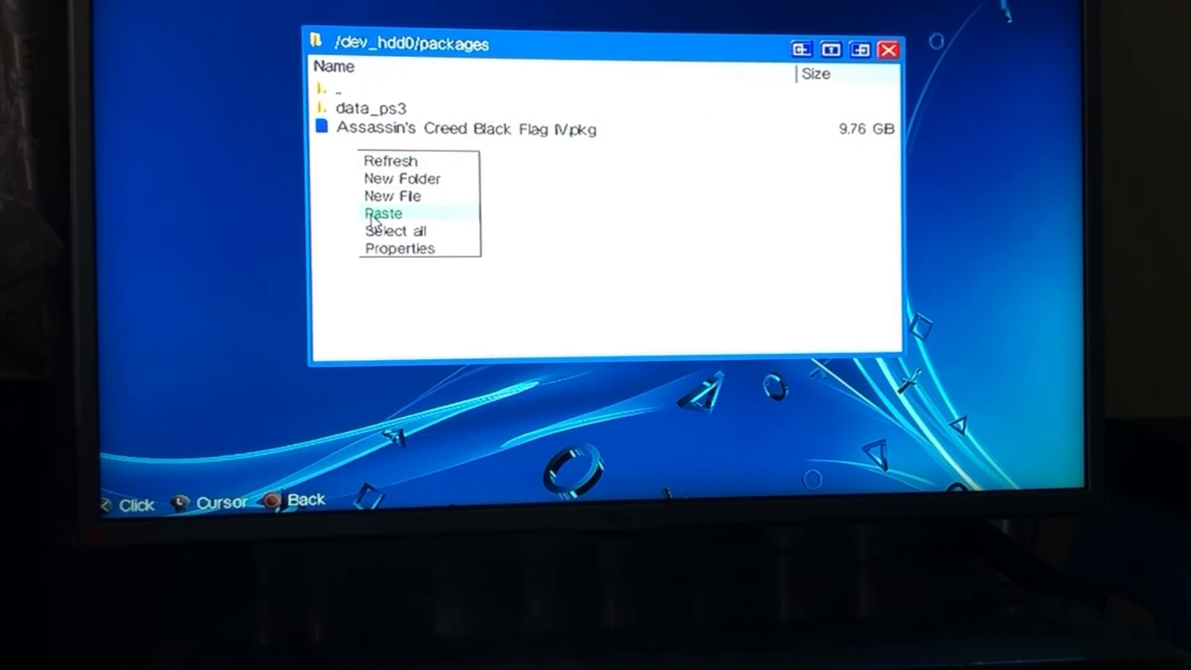
click(384, 214)
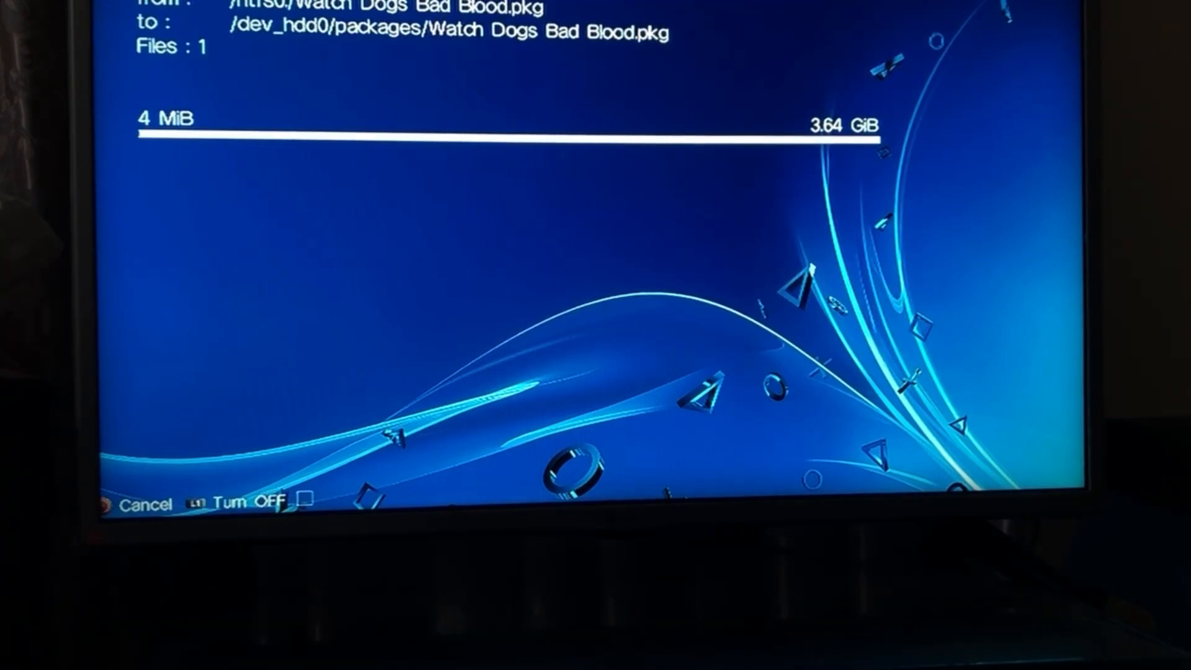